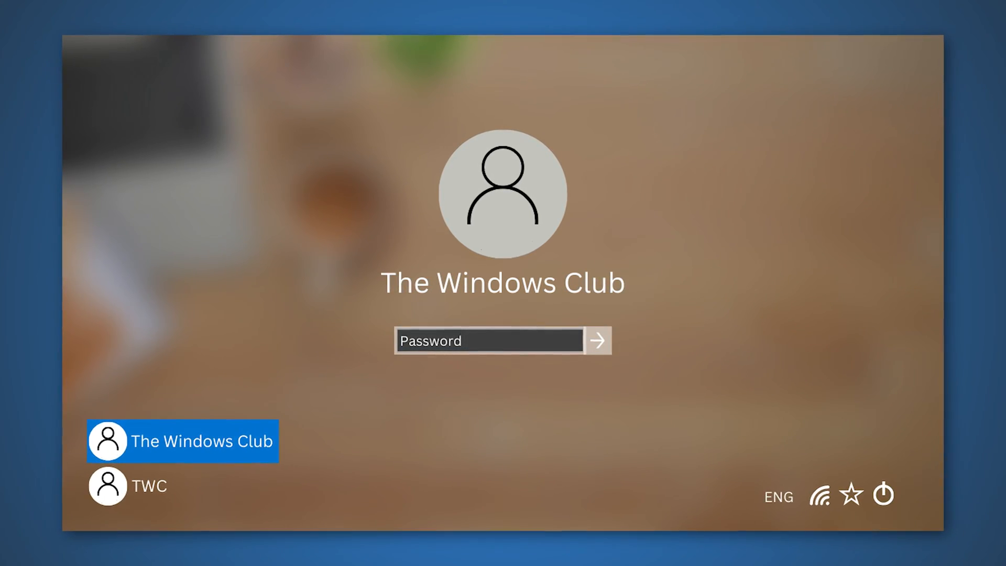
Step: Select a user account from the lock-screen list to sign in and reach the desktop
click(599, 340)
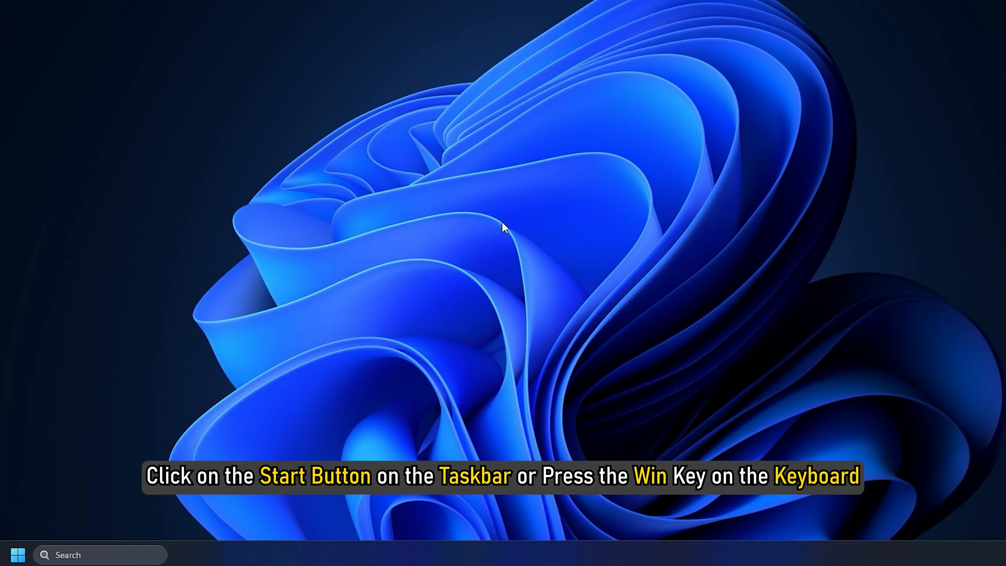
Step: From the Start menu, use the profile picture's account options to switch to another user
click(18, 554)
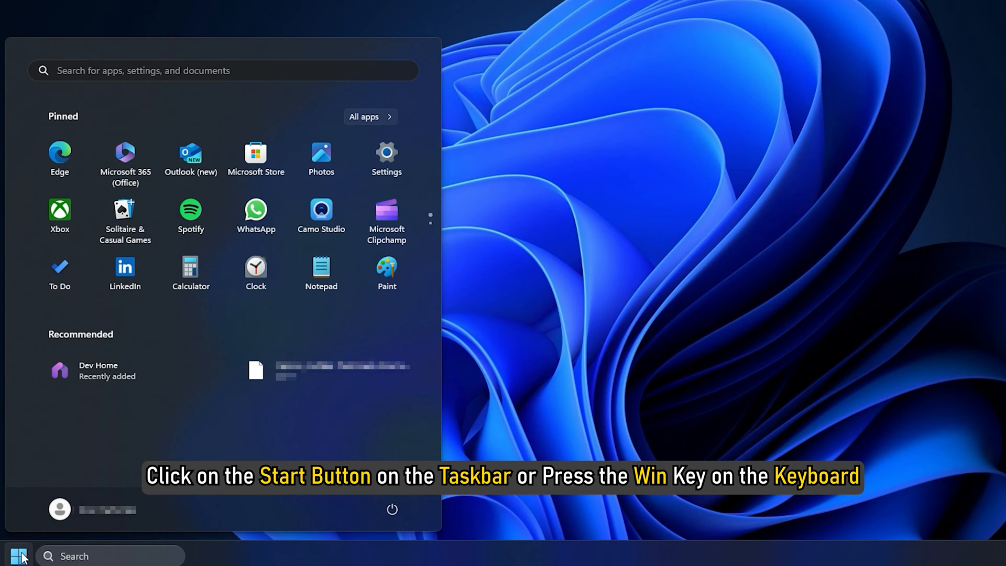
click(58, 509)
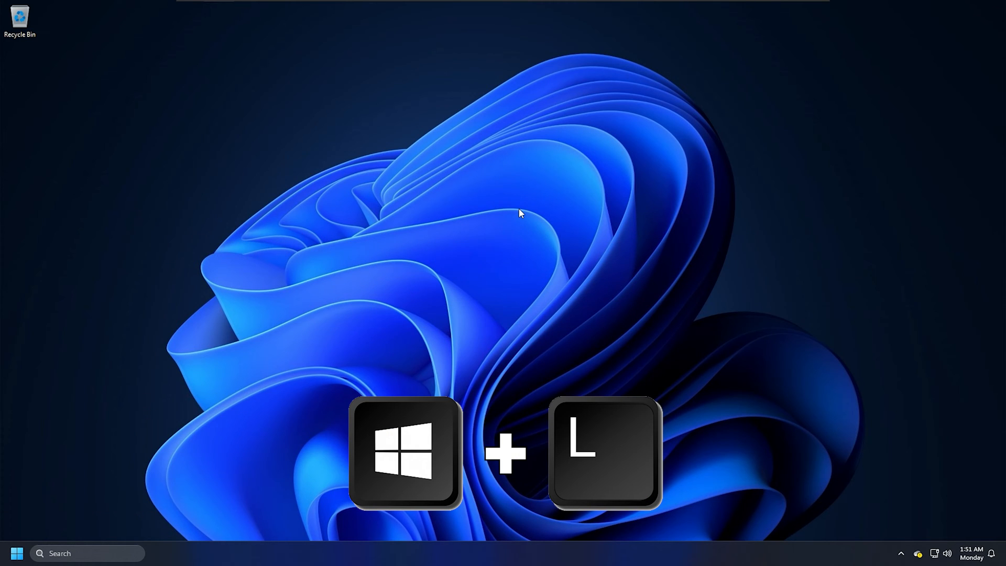
Step: Lock the computer with Win+L so another user can be chosen
key(win+l)
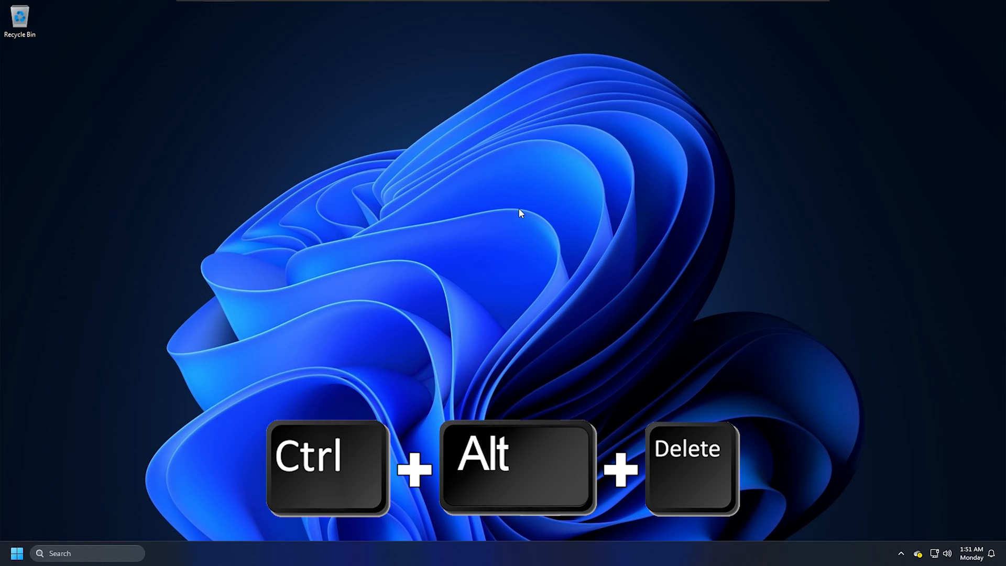
Step: Bring up the Ctrl+Alt+Delete security screen and choose Switch user
key(ctrl+alt+delete)
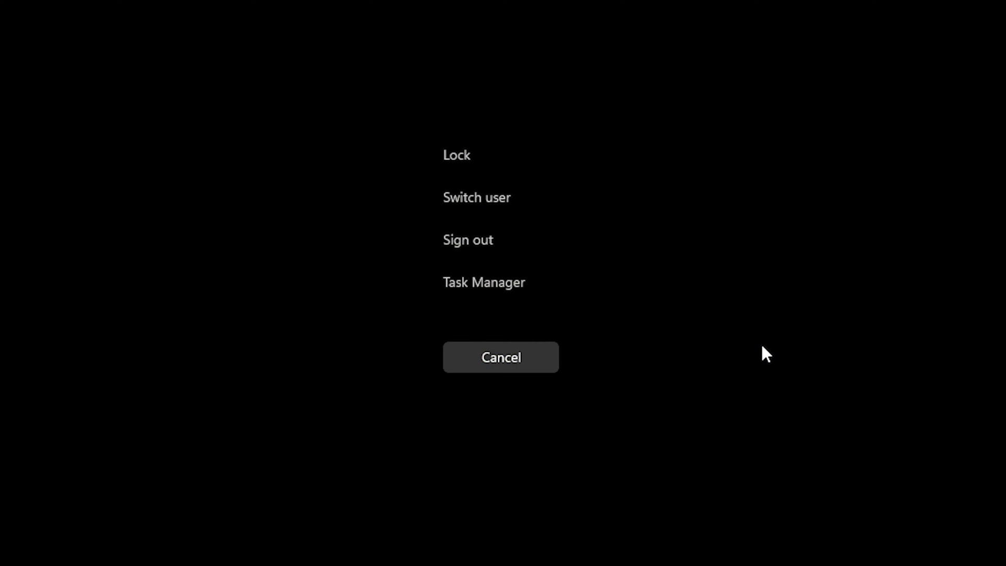
click(476, 197)
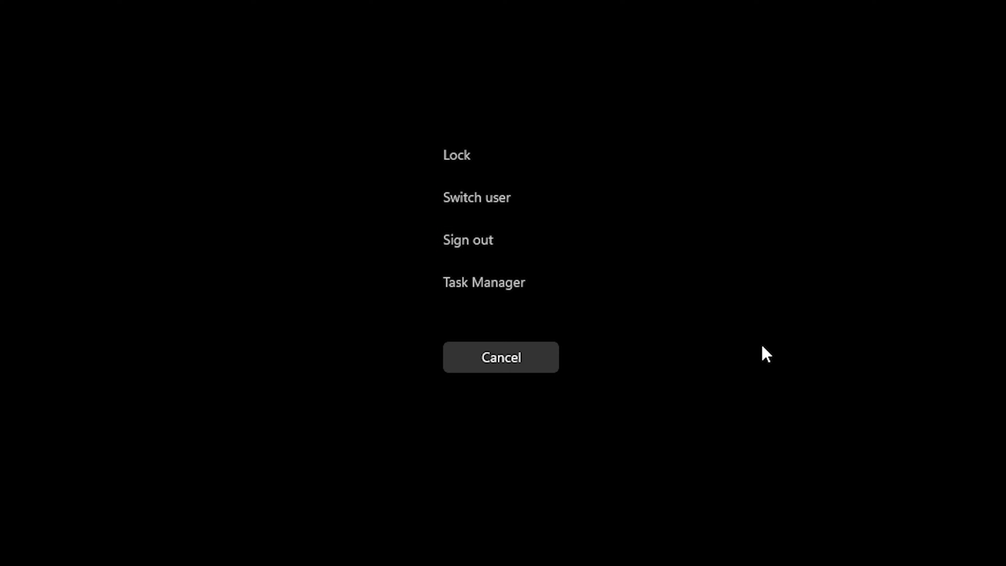
mouse_move(483, 282)
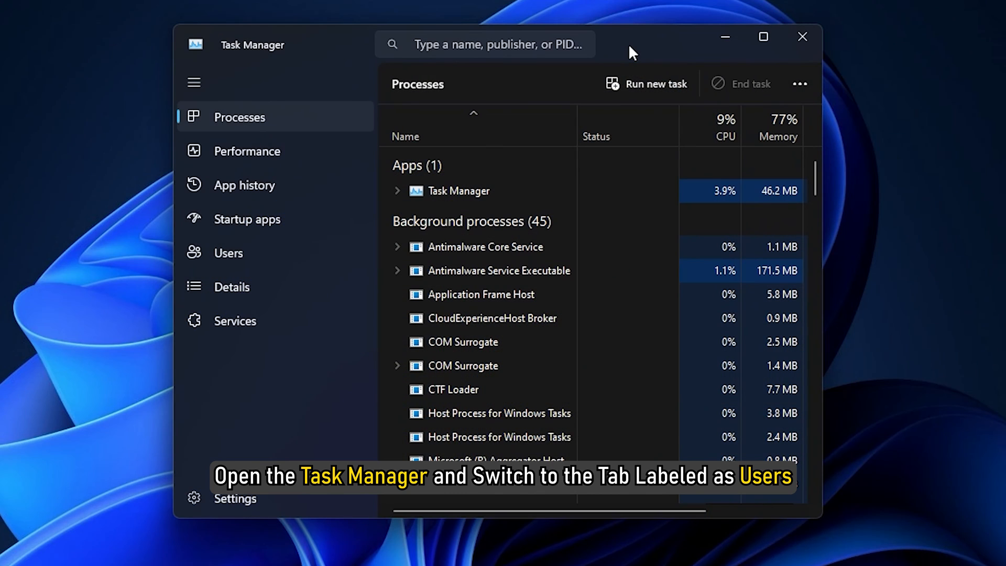
mouse_move(416, 173)
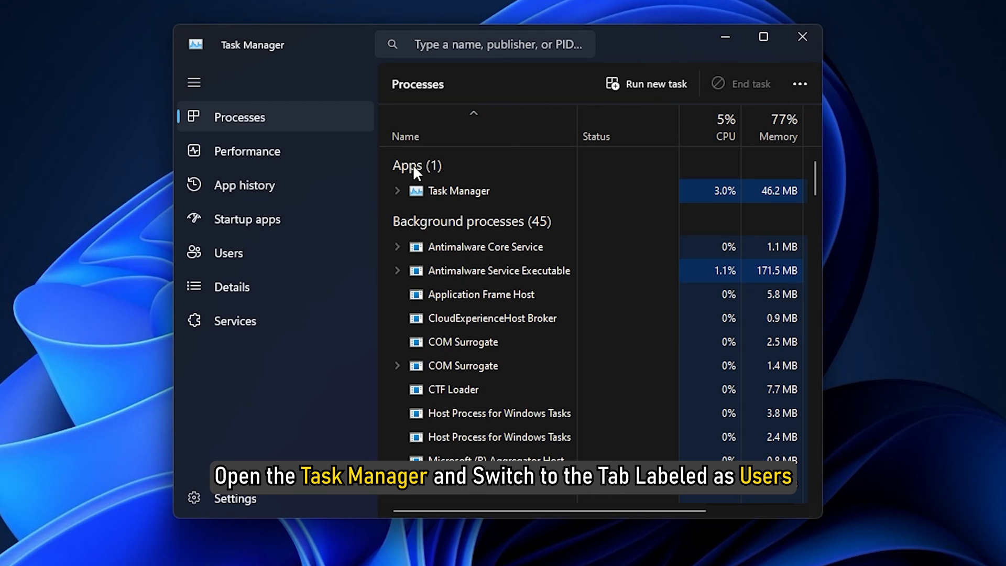
Step: In Task Manager's Users list, switch to the first signed-in user account
click(227, 253)
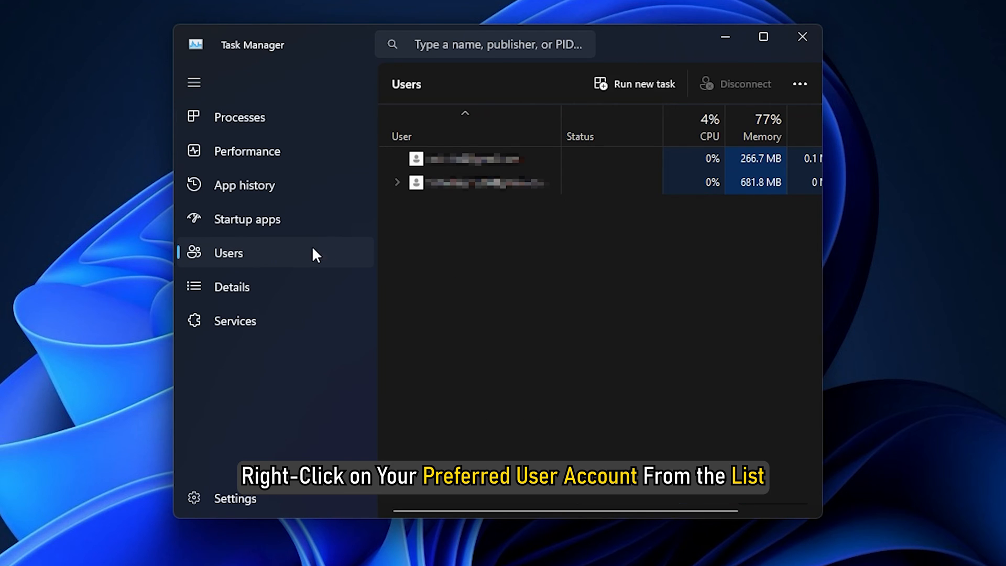
right_click(471, 158)
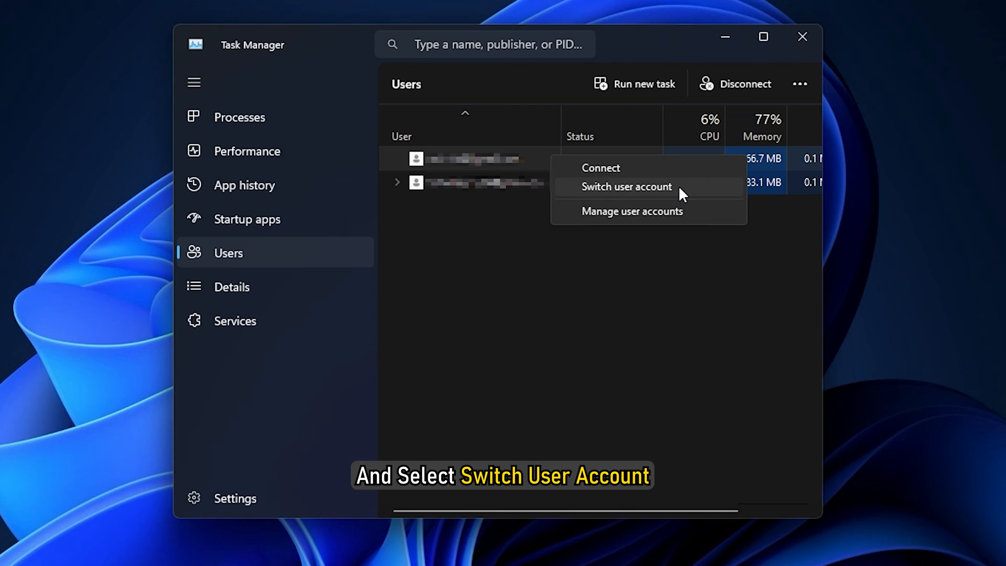
click(626, 187)
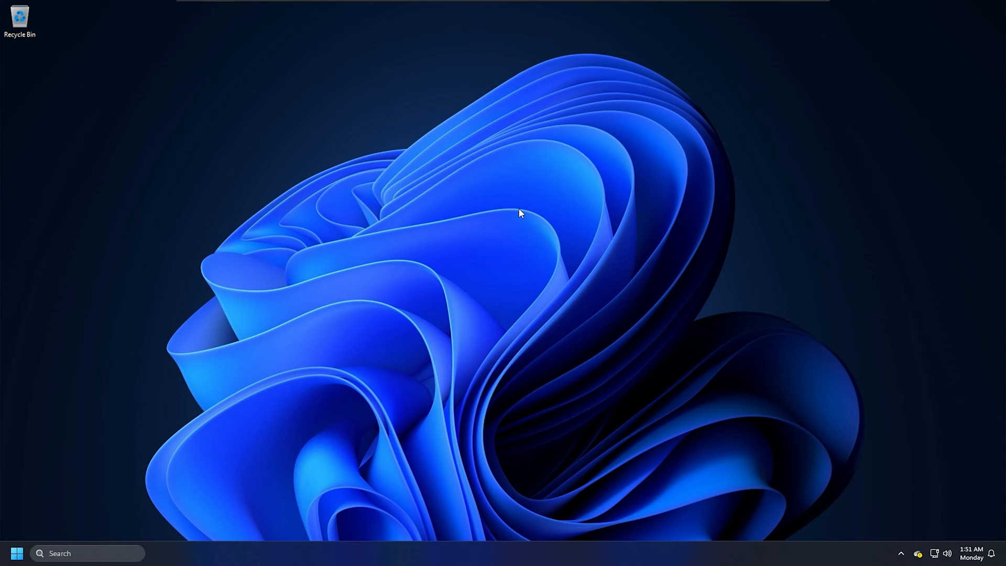
Step: Use the Alt+F4 Shut Down Windows dialog with Switch user selected and confirm it
key(Alt+F4)
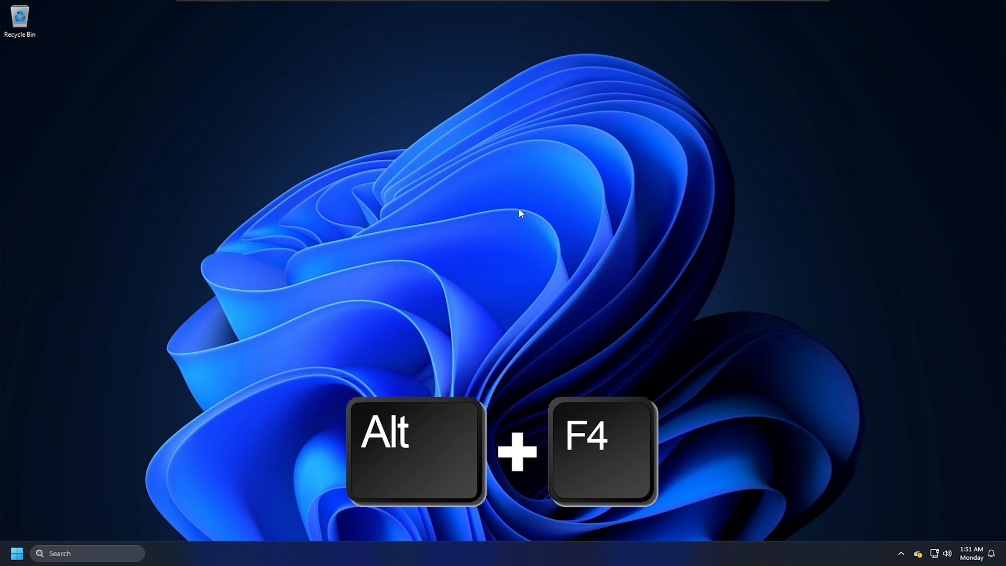
key(alt+F4)
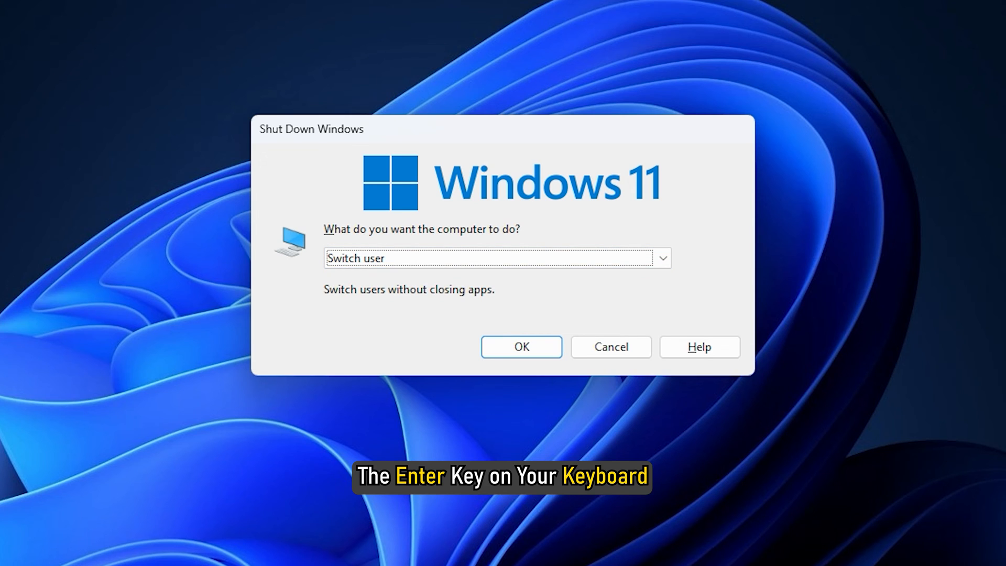
key(Return)
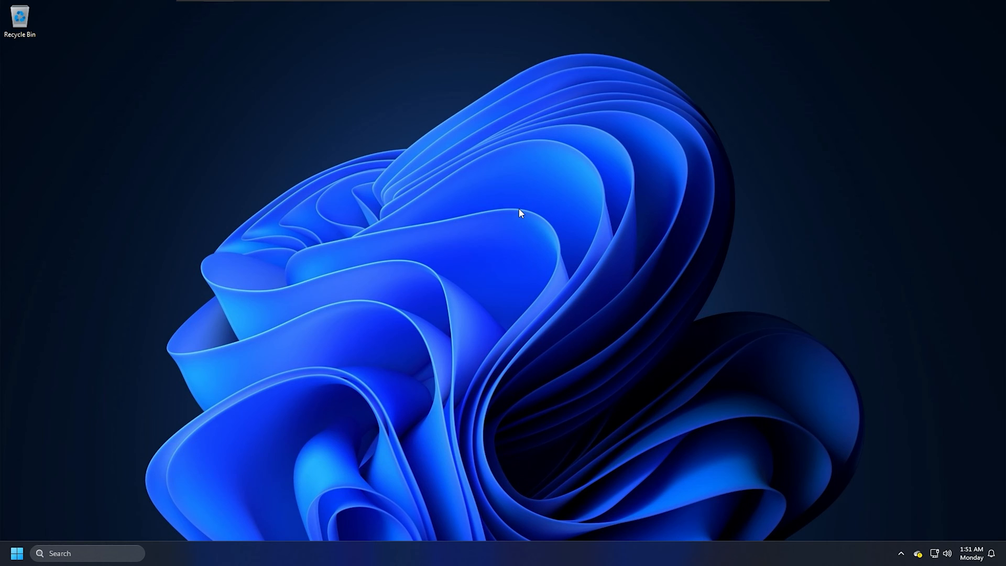
Step: Create a desktop shortcut to C:\Windows\System32\tsdiscon.exe named Switch Users
right_click(440, 128)
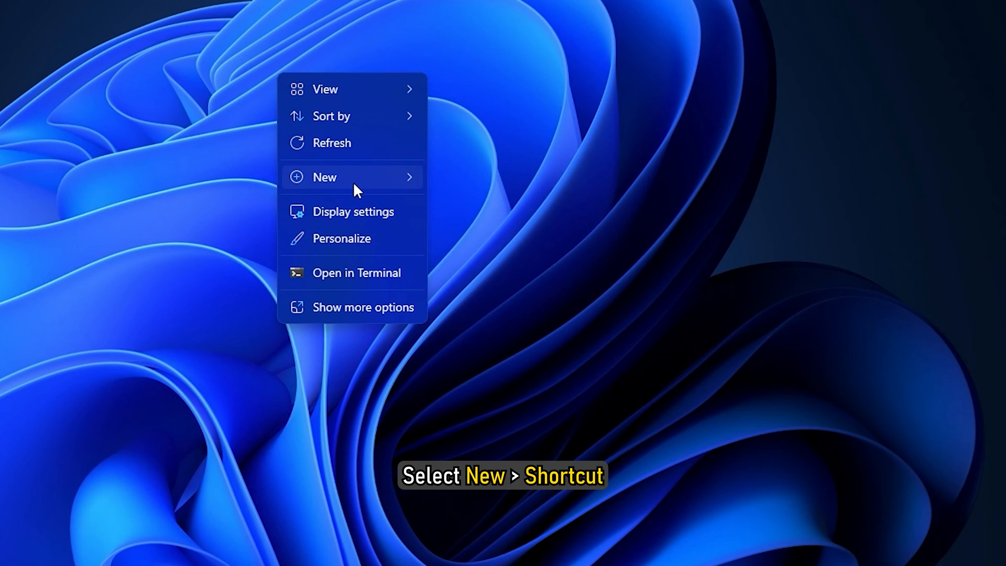
click(324, 177)
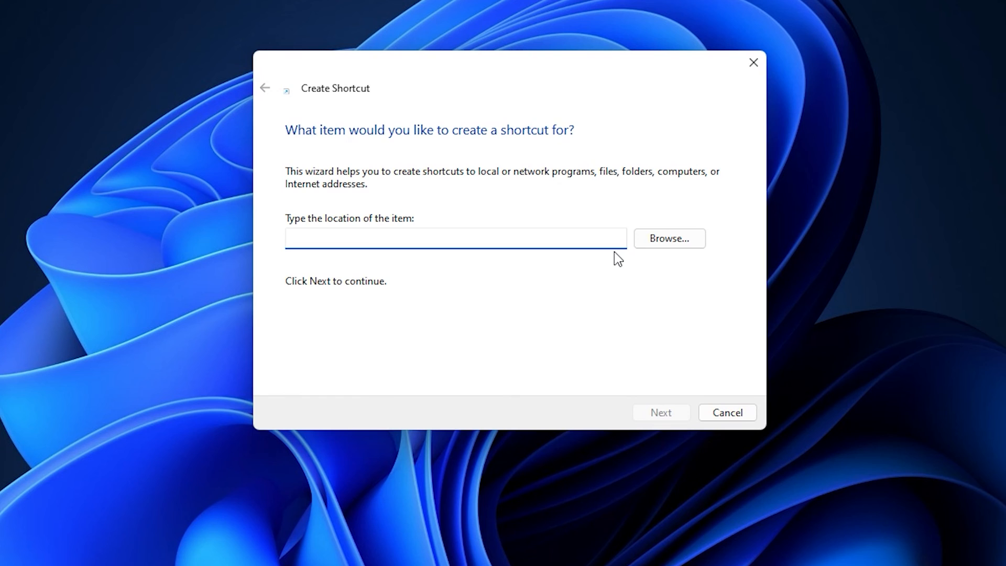
text(C:\Windows\System32\tsdiscon.exe)
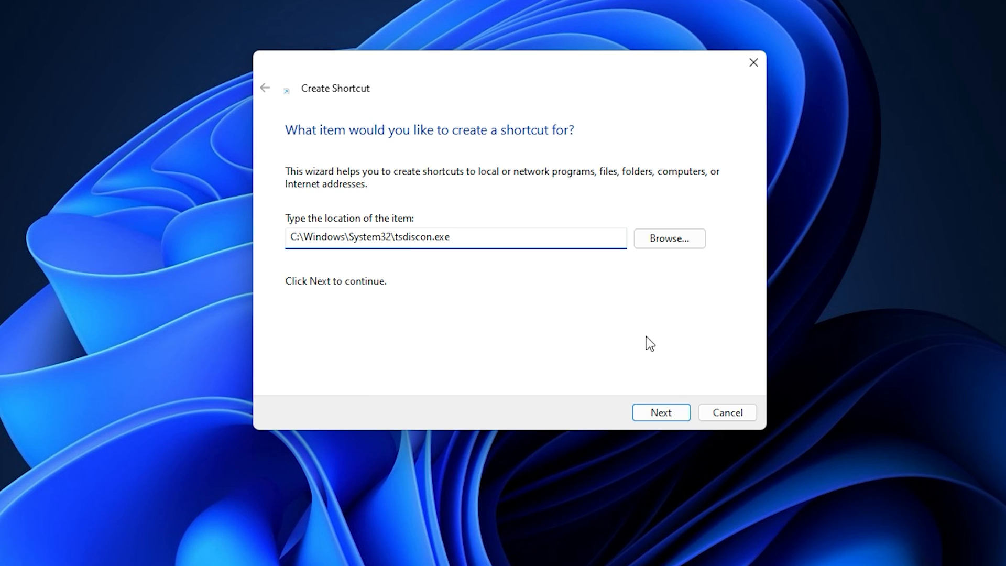
click(661, 412)
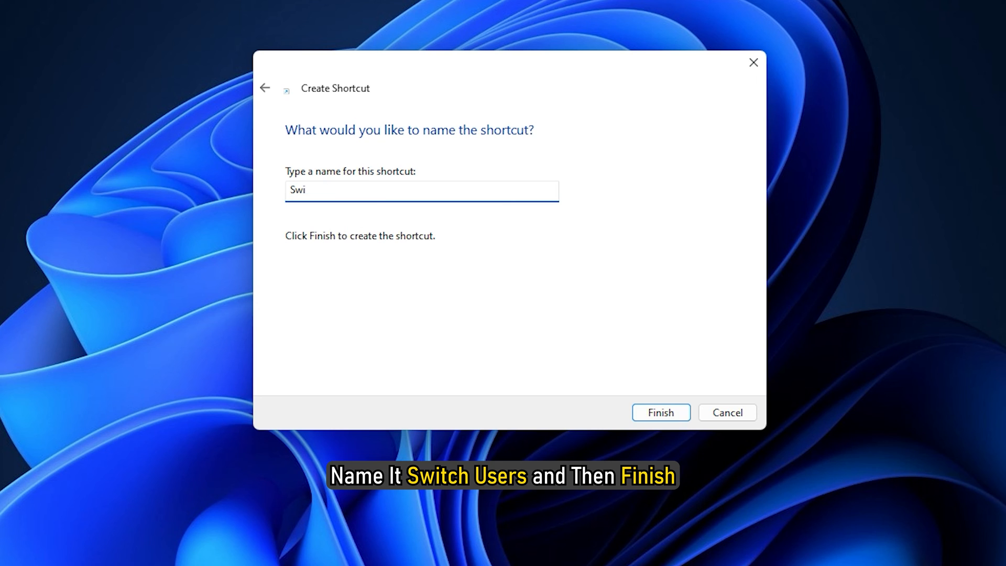
click(660, 412)
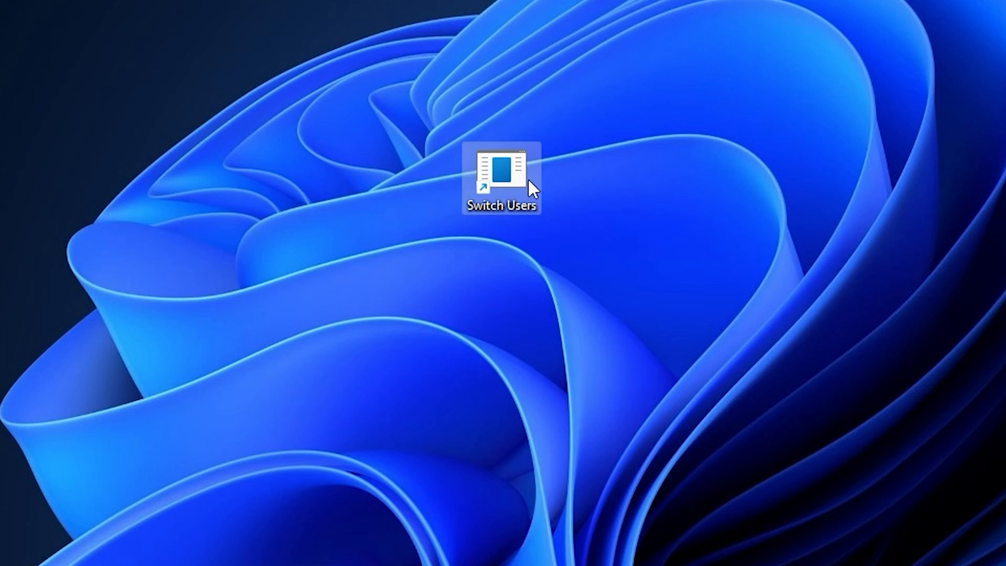
Step: Run the Switch Users shortcut to reach the lock screen
double_click(502, 170)
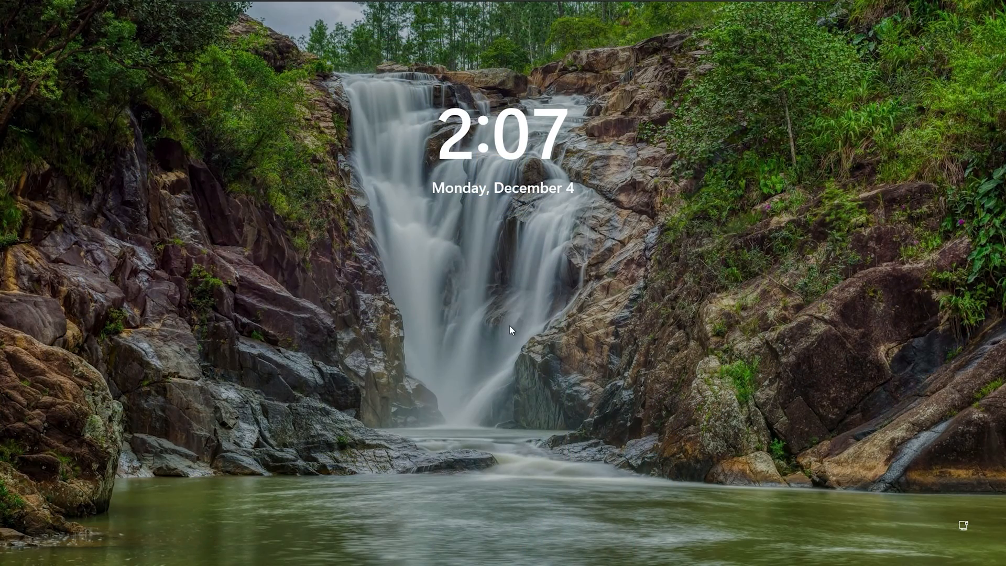